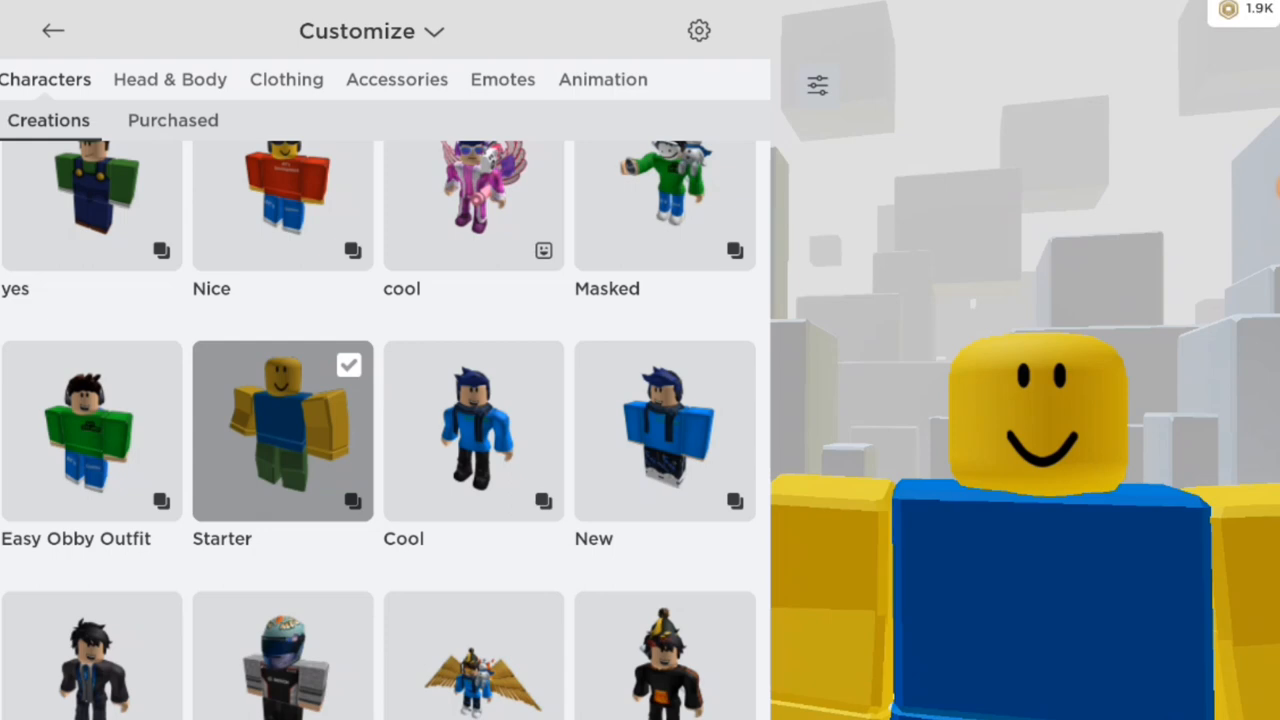
Equip the red Puma cap from Head & Body > Accessories > Head.
click(168, 80)
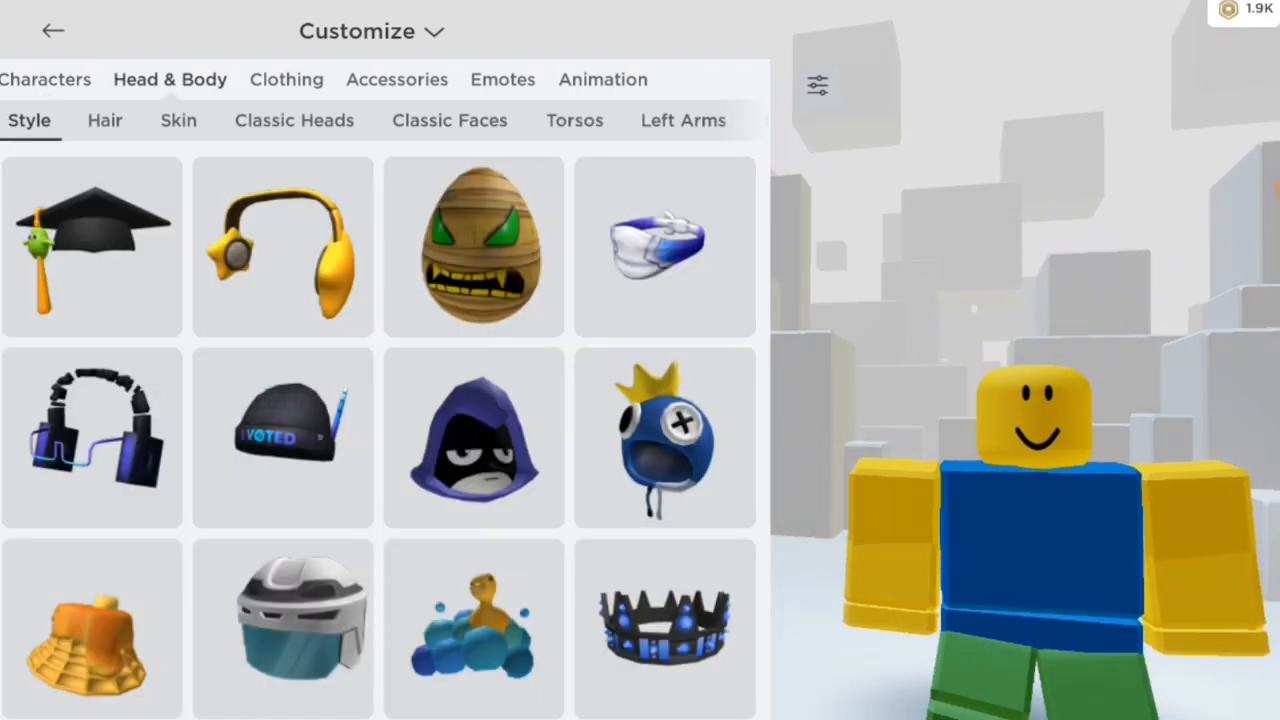
click(396, 80)
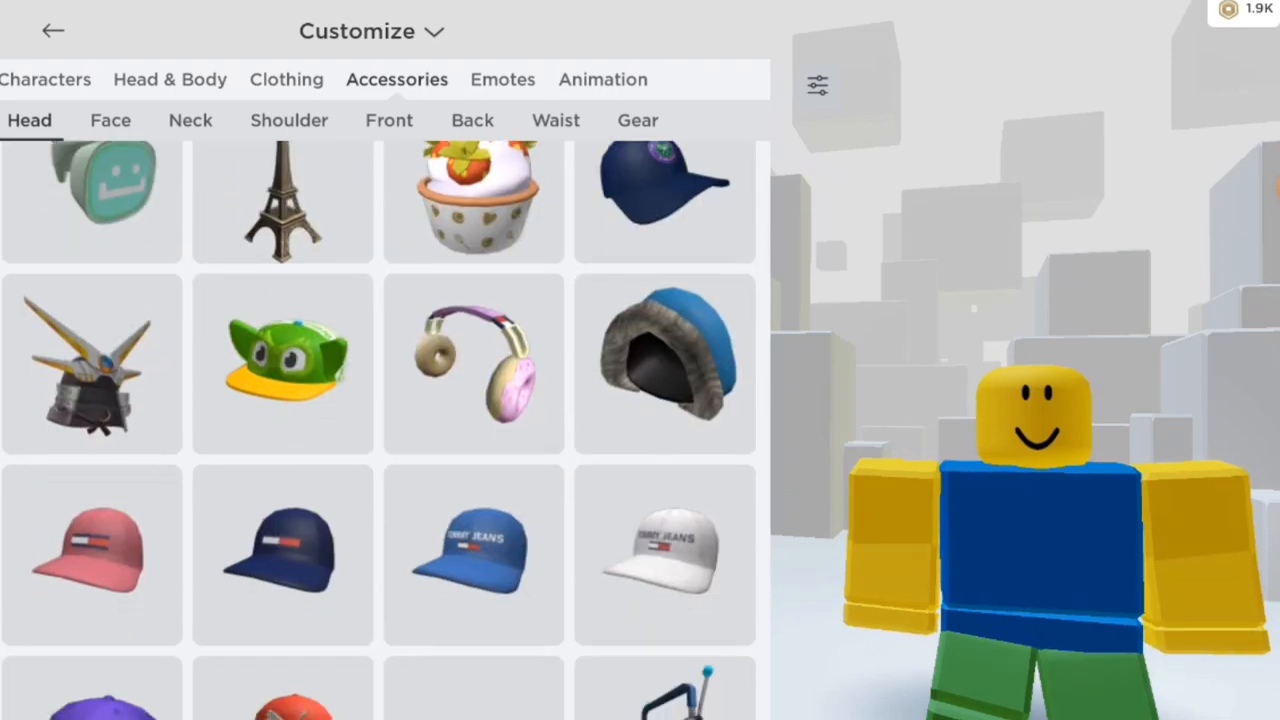
scroll(down, 3)
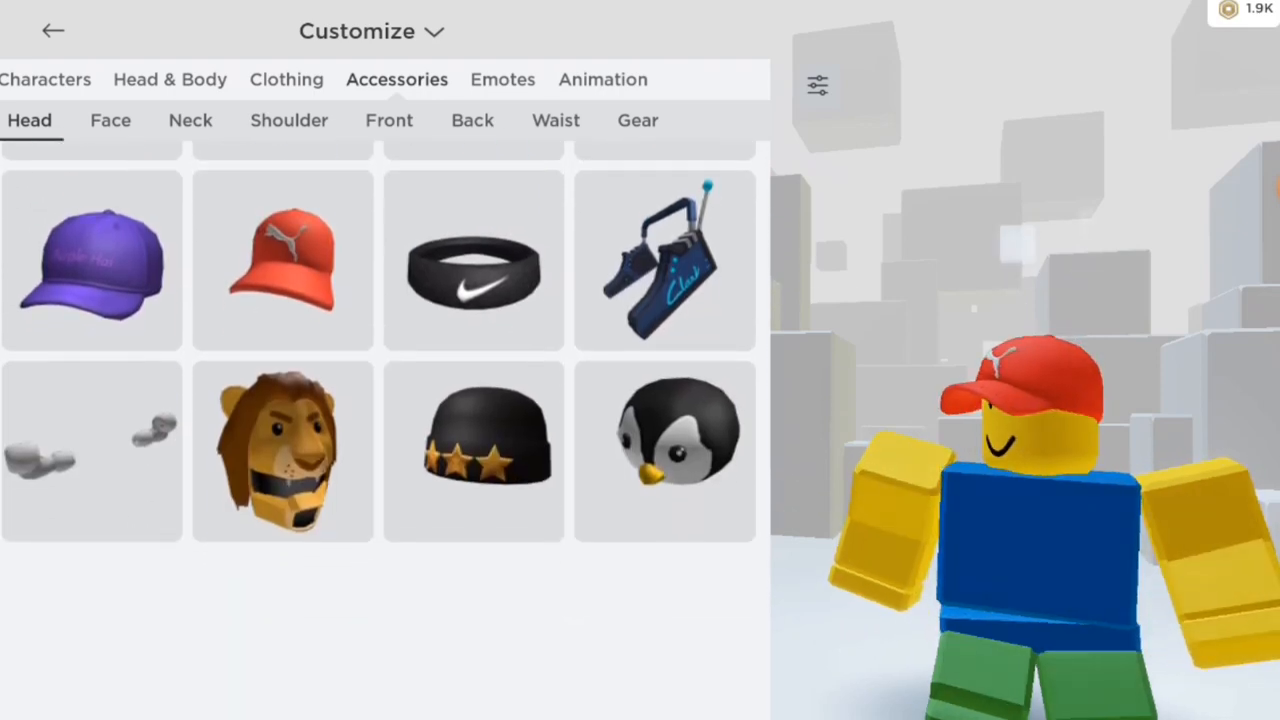
click(282, 260)
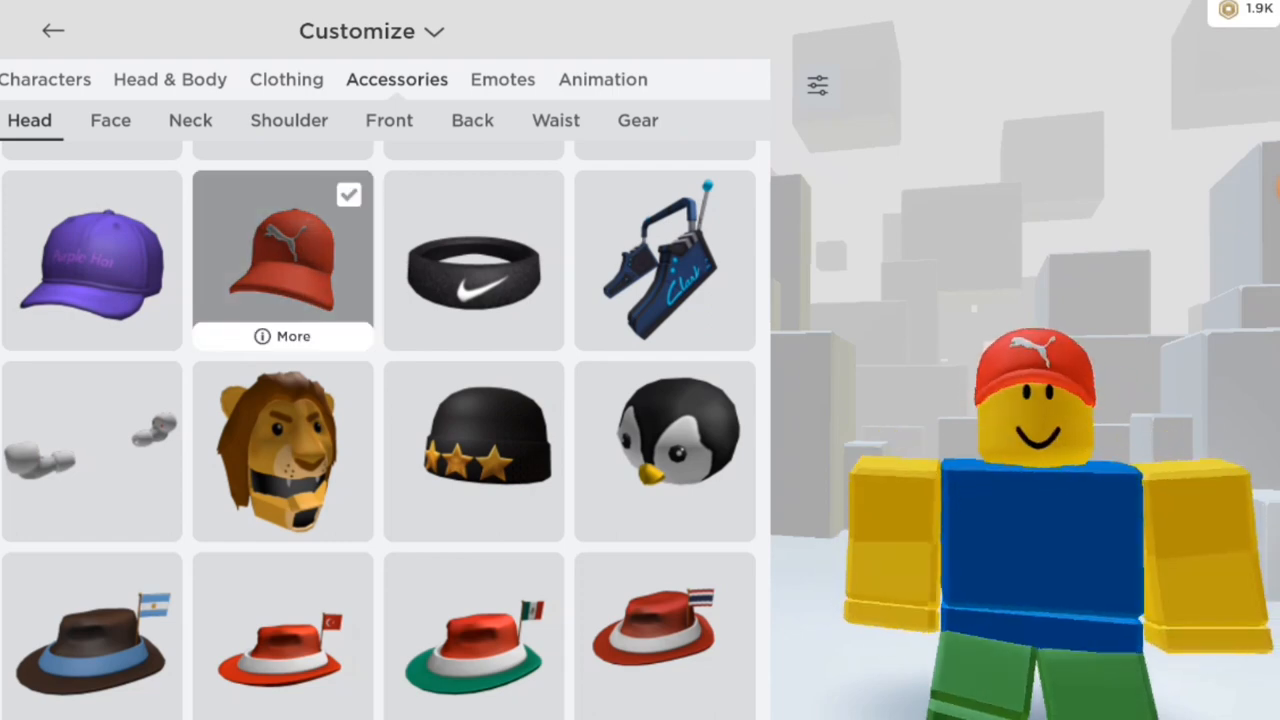
click(286, 80)
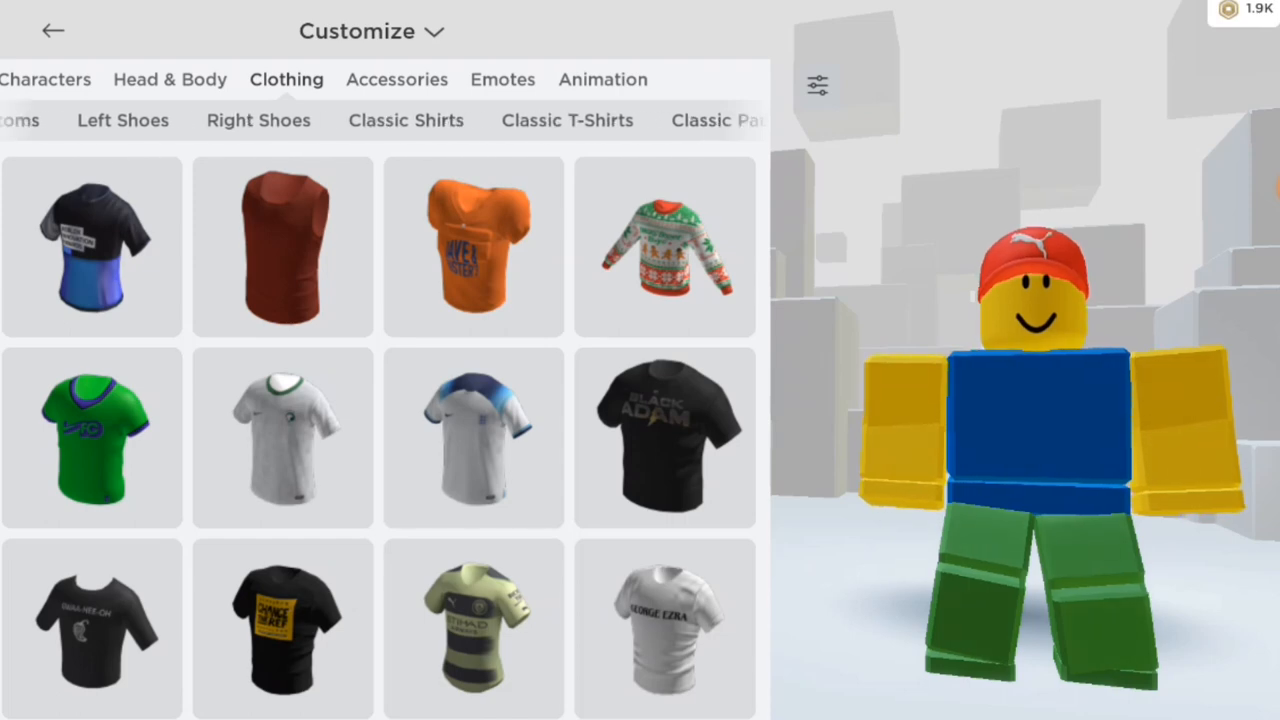
Wear the red and blue overalls T-shirt from the Classic T-Shirts collection.
click(568, 120)
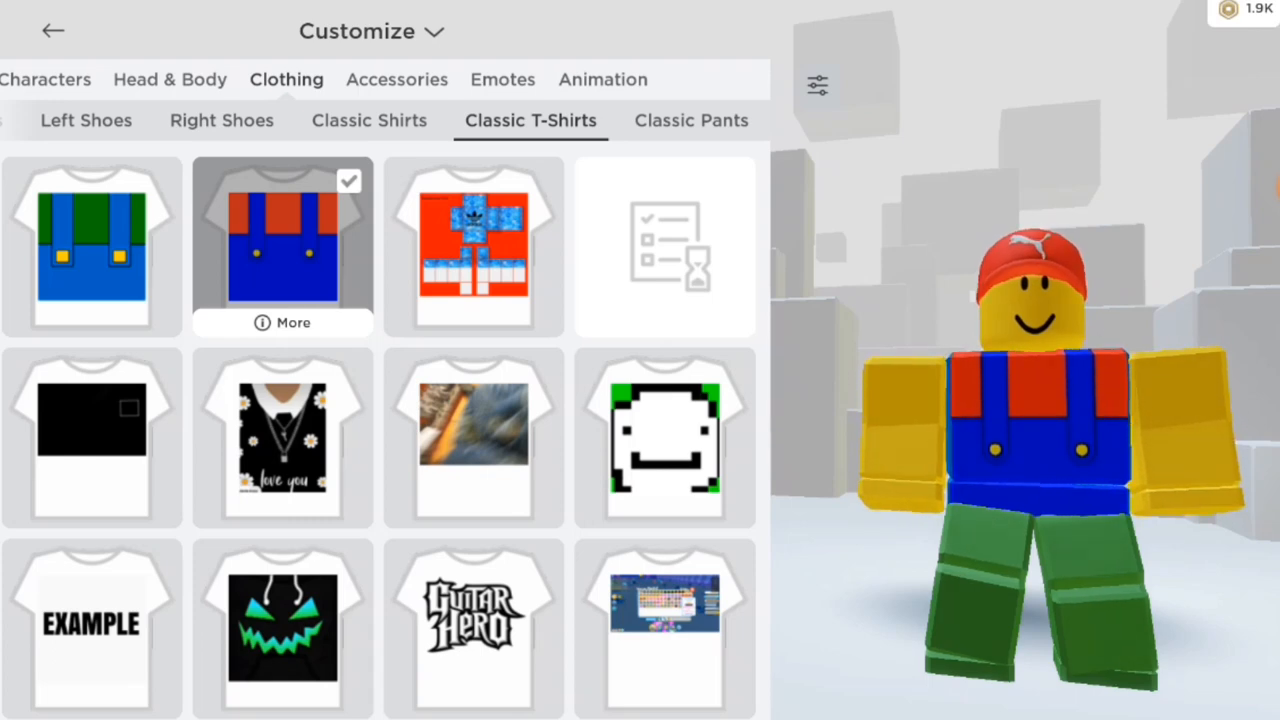
click(168, 80)
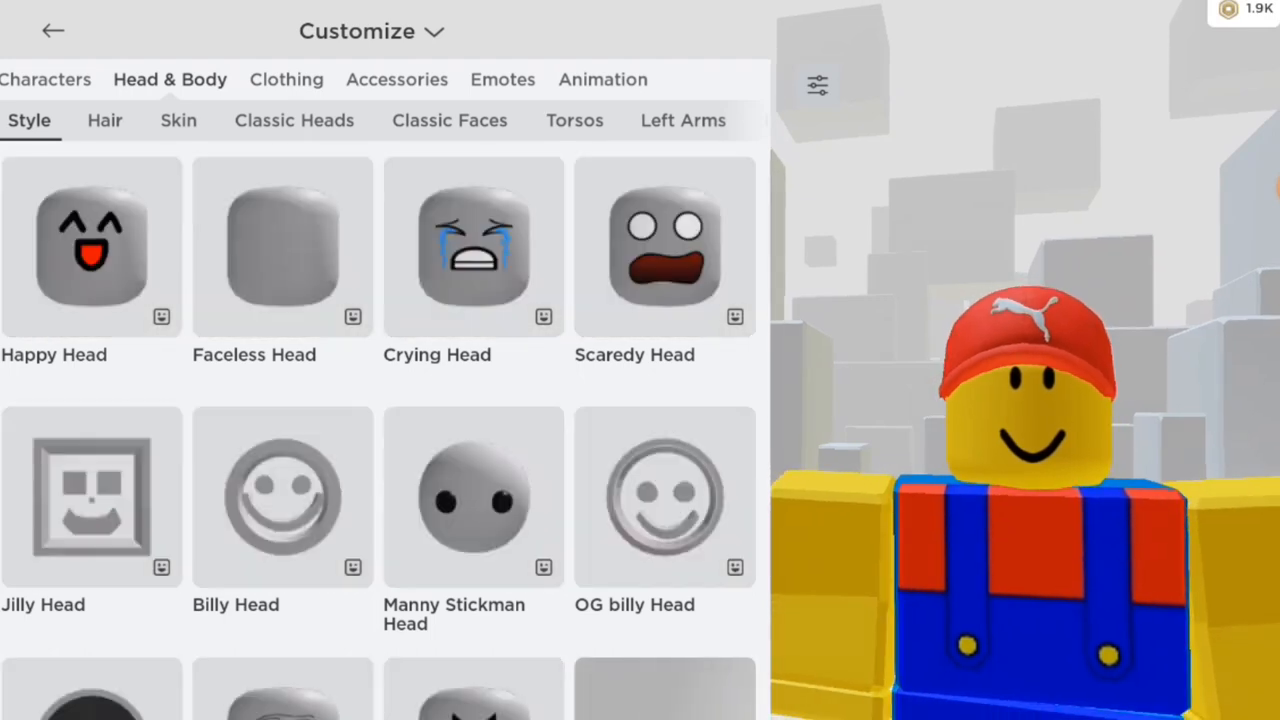
Equip John's Face from the Classic Faces collection.
click(448, 120)
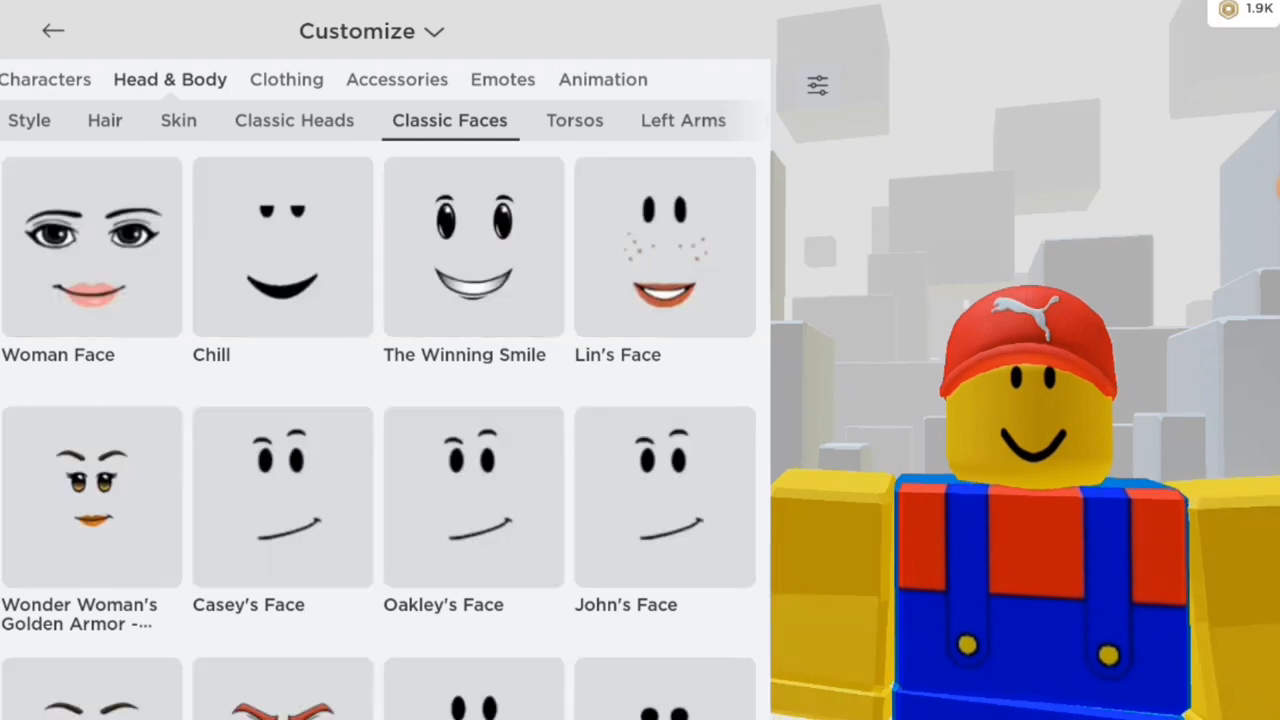
scroll(down, 3)
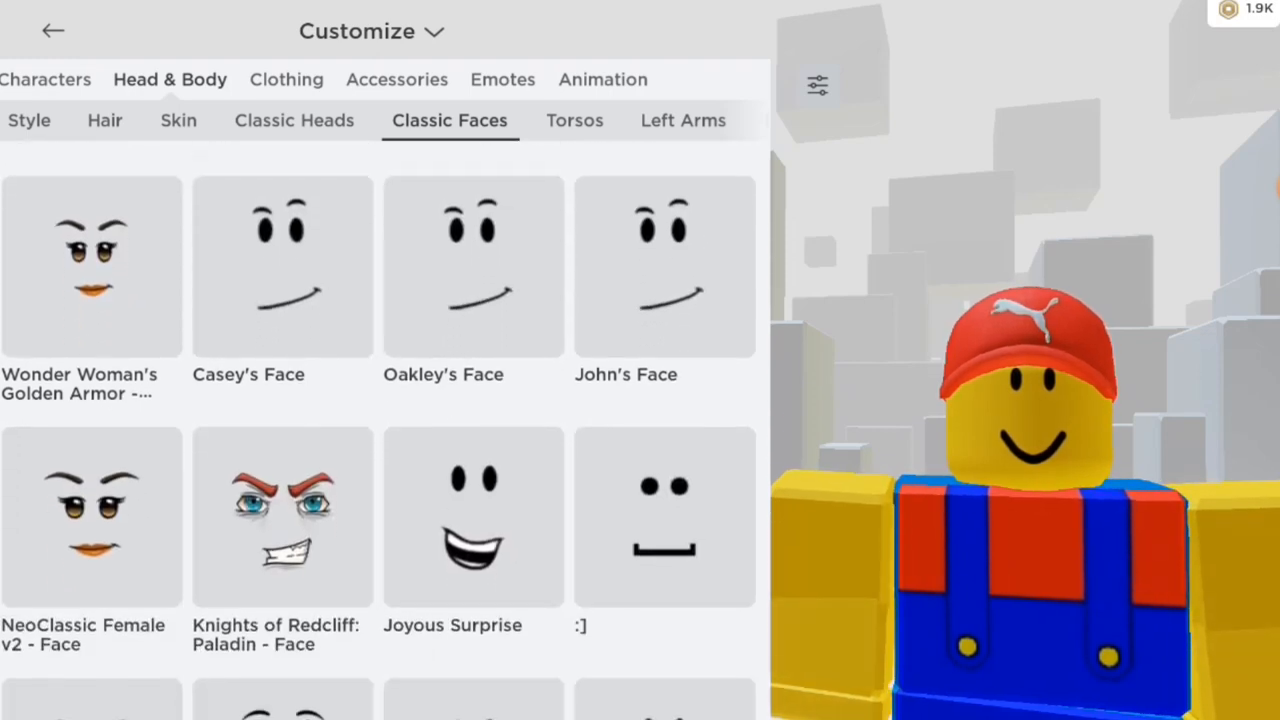
click(664, 264)
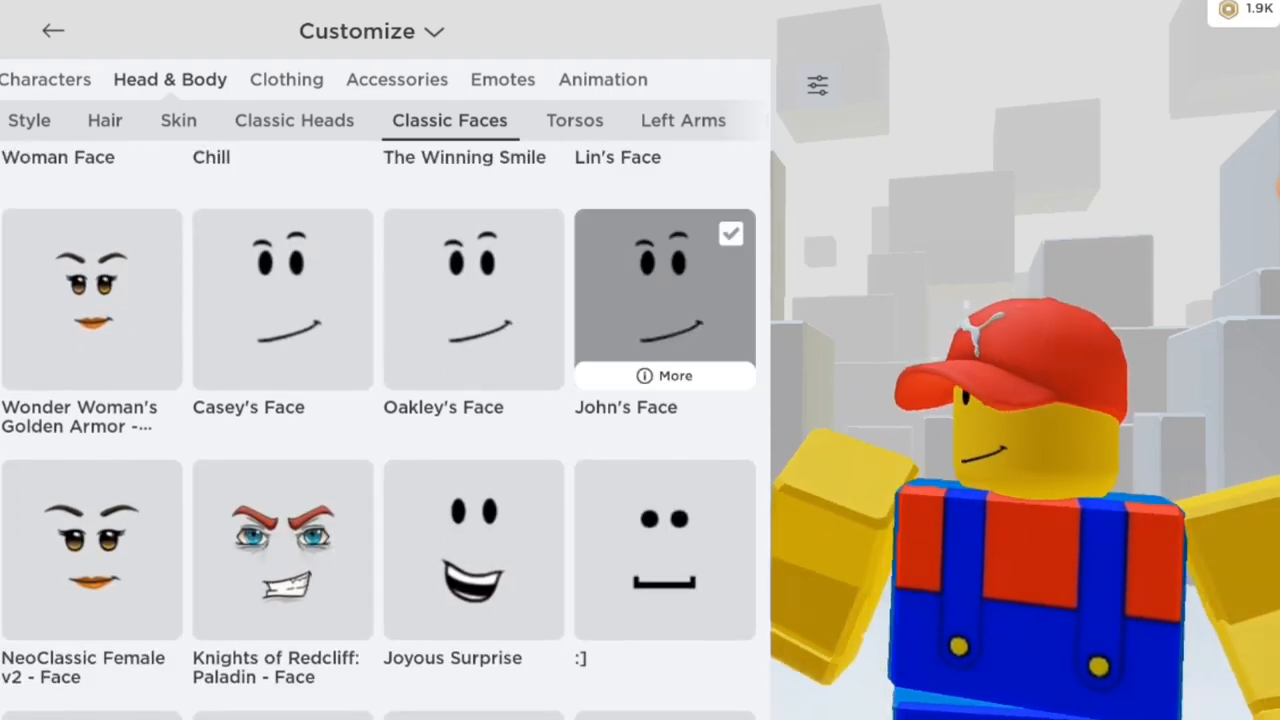
scroll(down, 3)
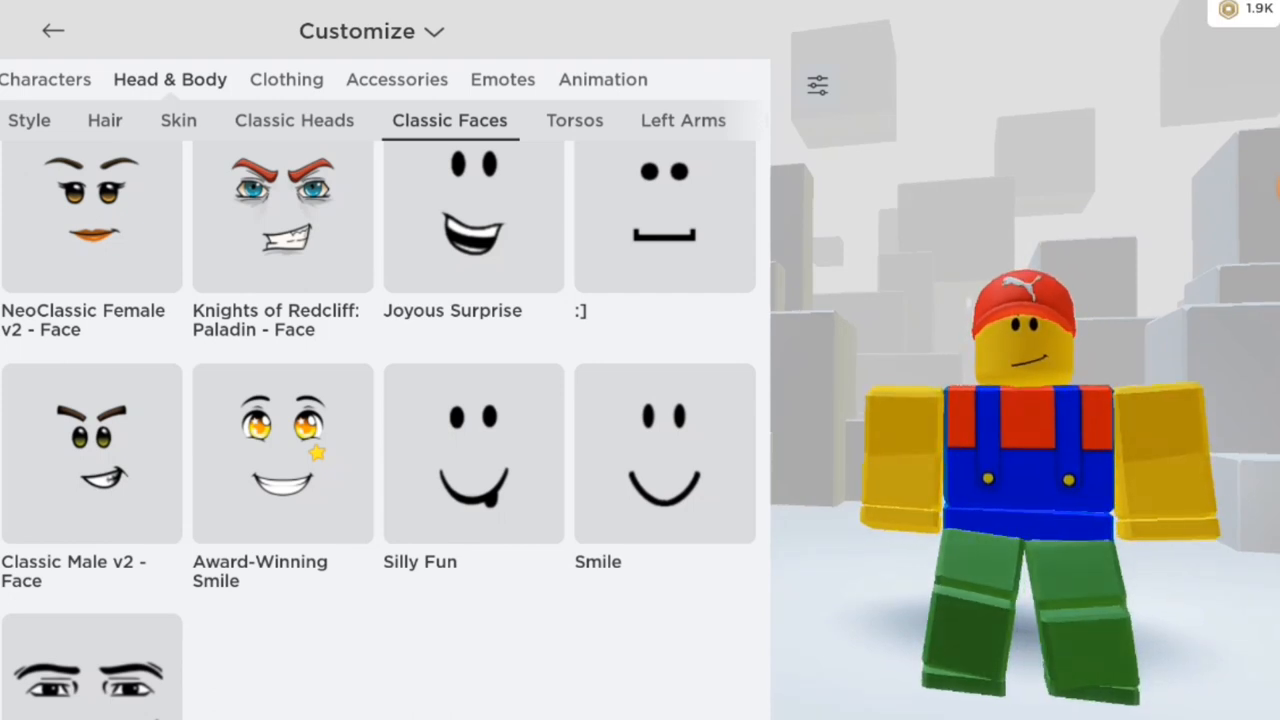
click(104, 120)
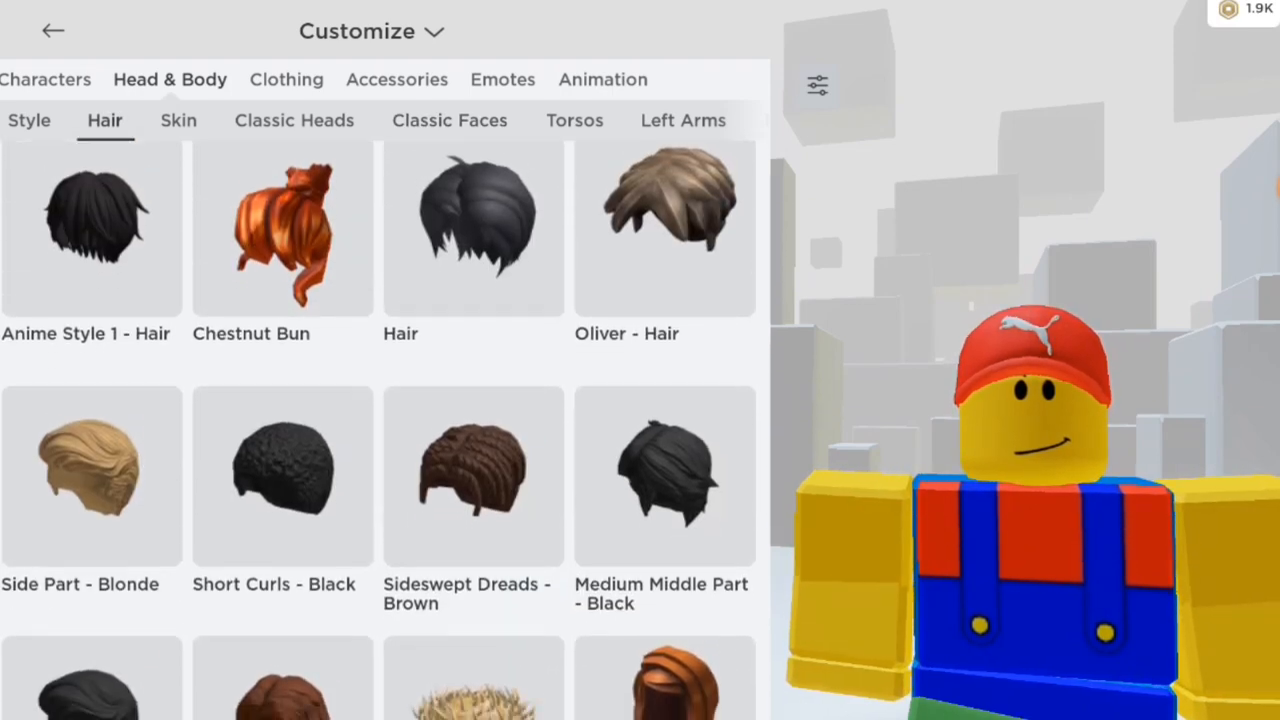
Wear a brown hair item from the Hair list under the cap.
scroll(down, 3)
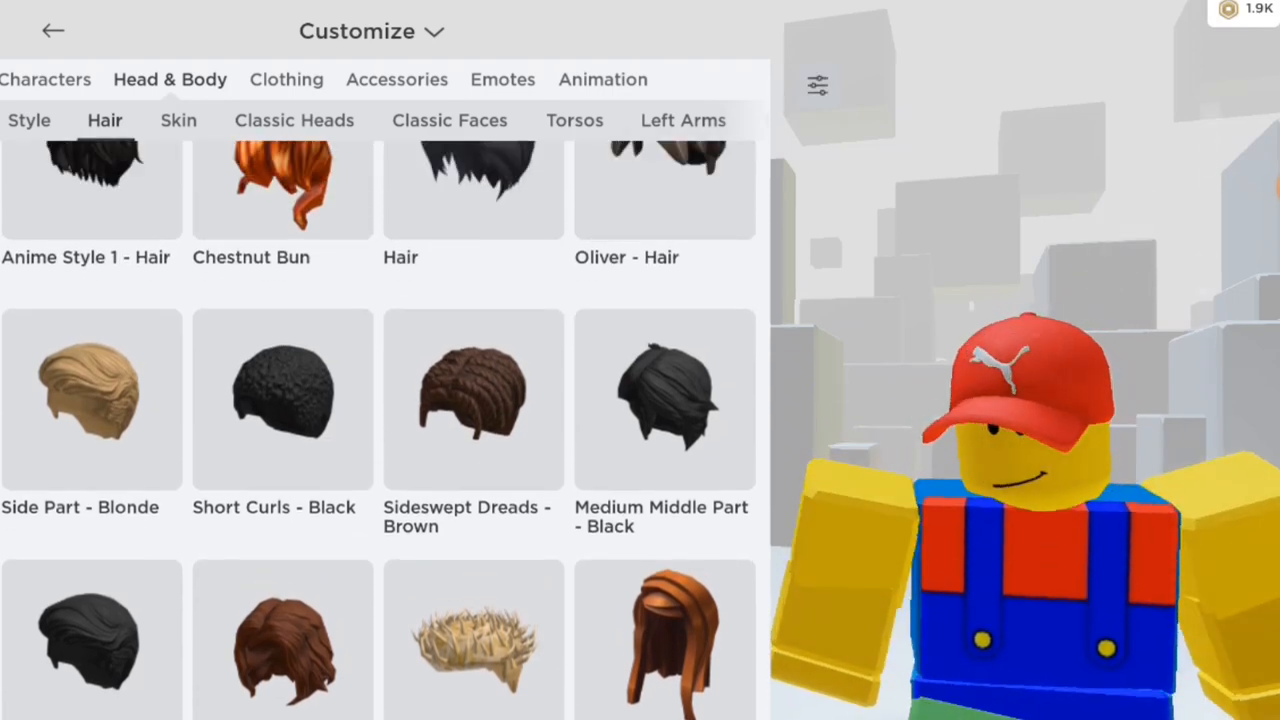
scroll(down, 3)
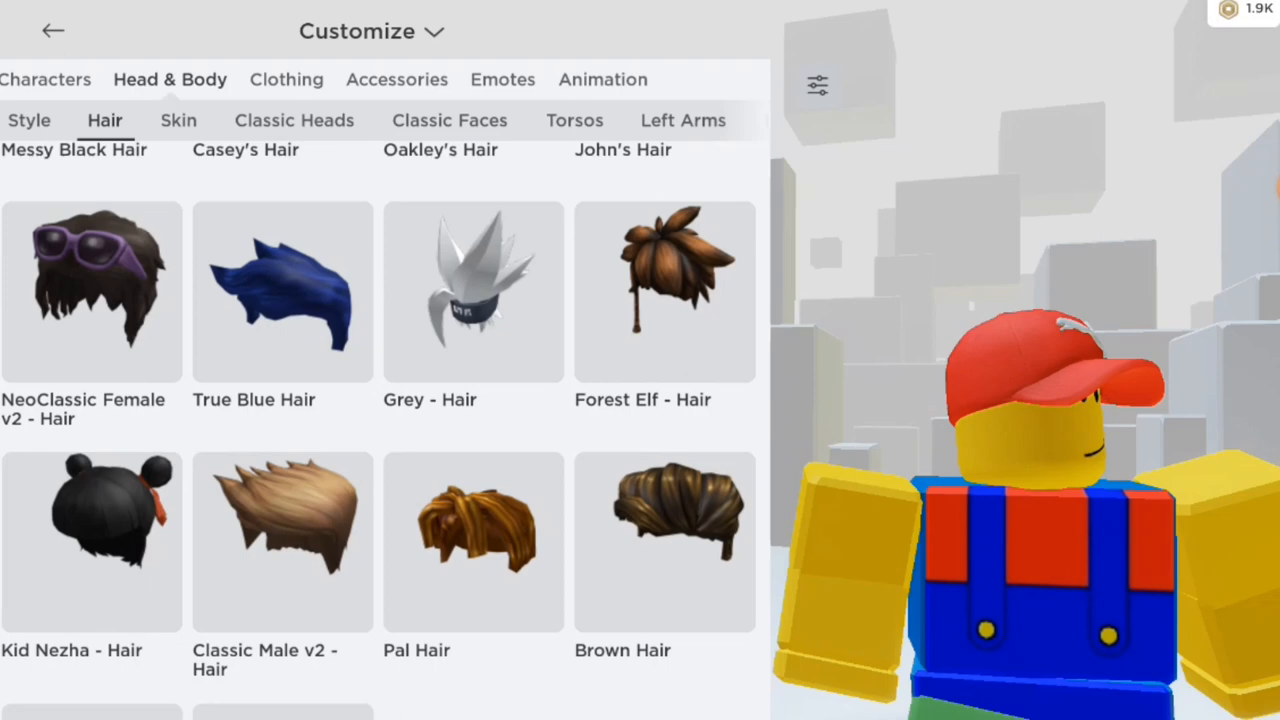
scroll(down, 3)
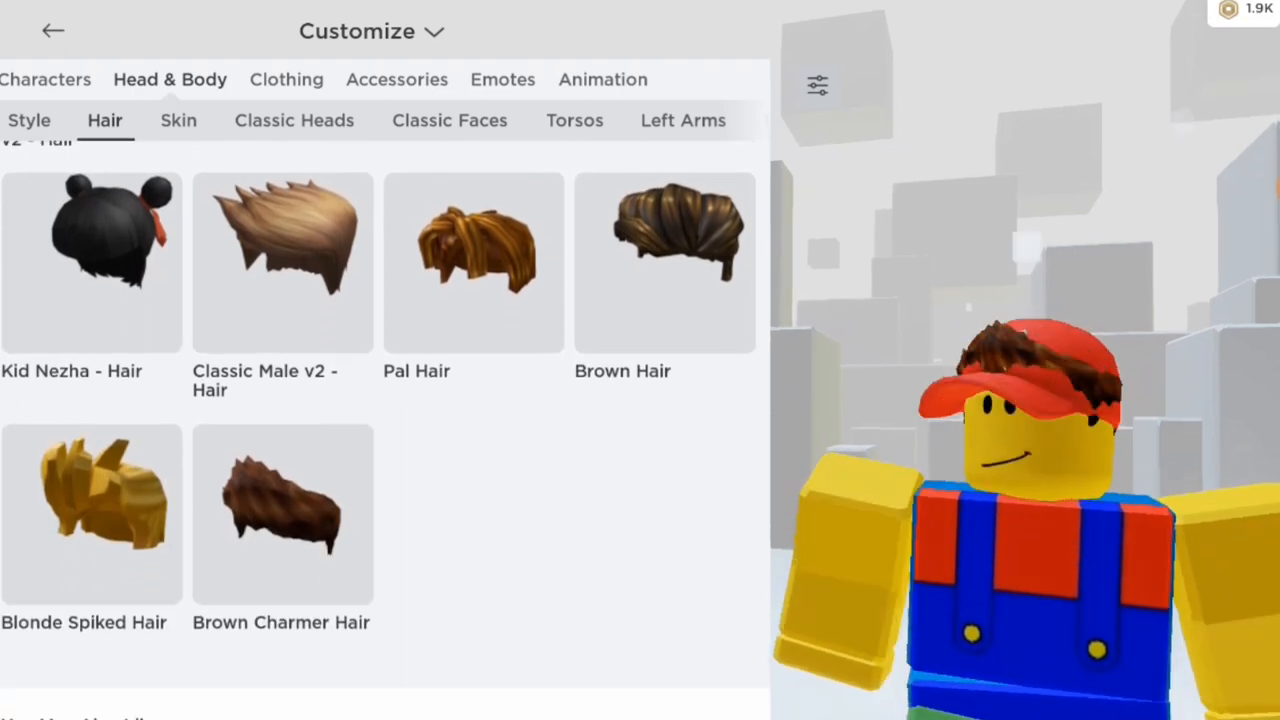
click(178, 120)
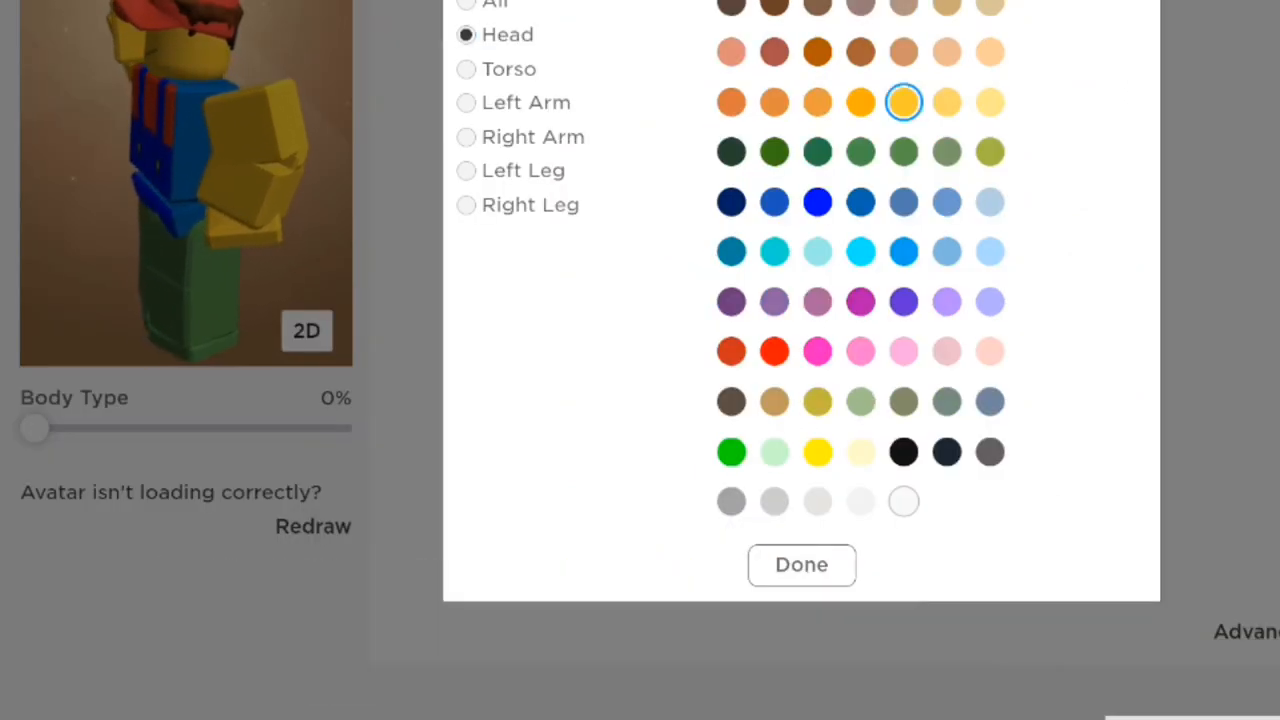
Colour the torso dark blue, both arms yellow, and the left leg green in the body colours dialog.
click(990, 52)
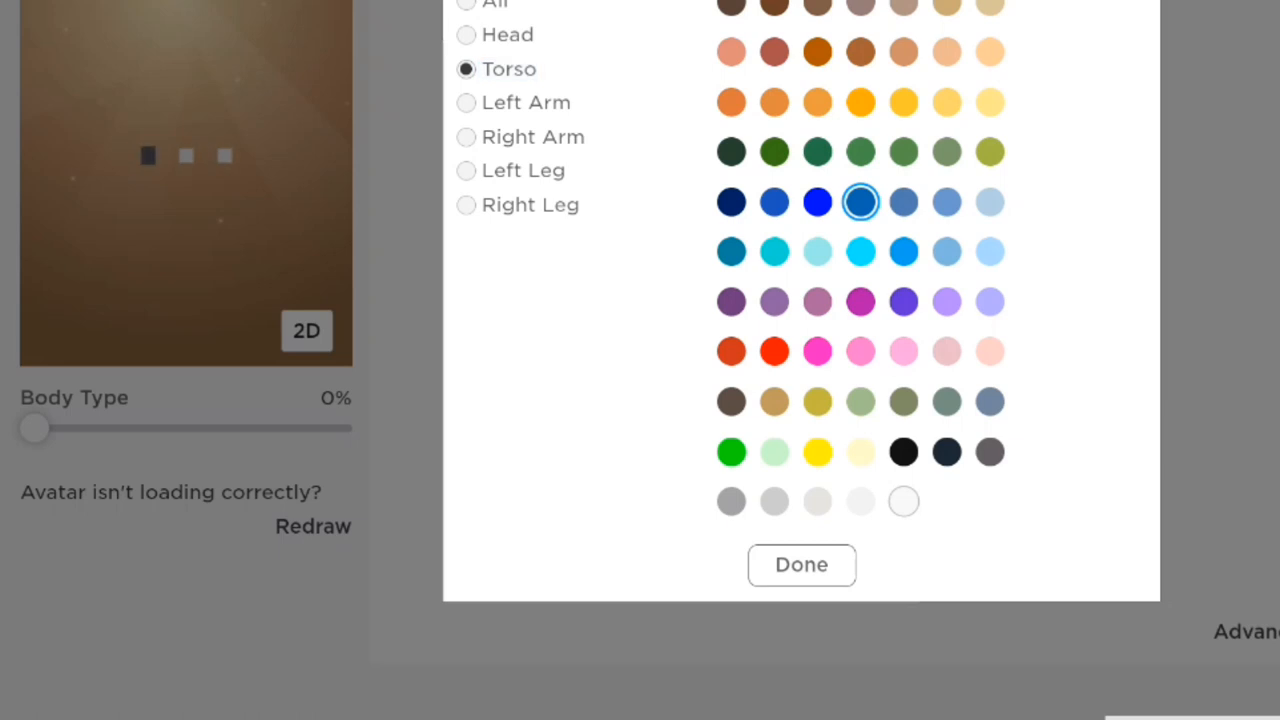
click(466, 102)
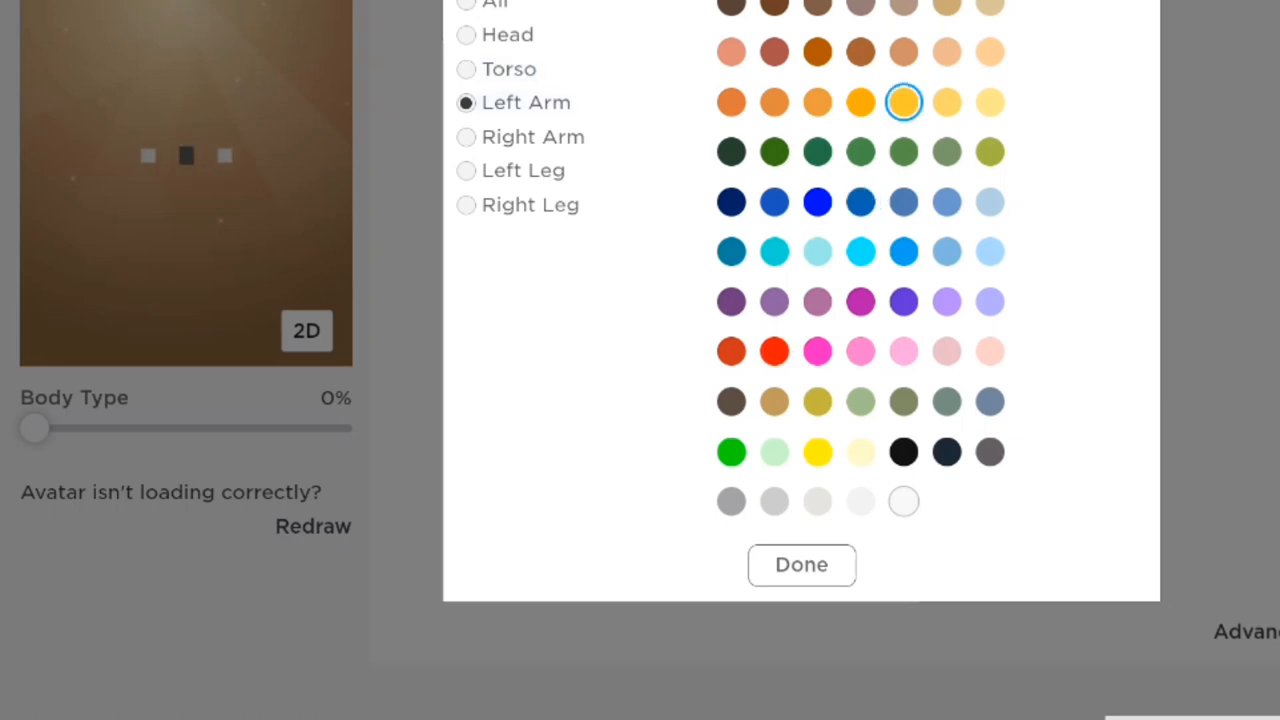
click(466, 136)
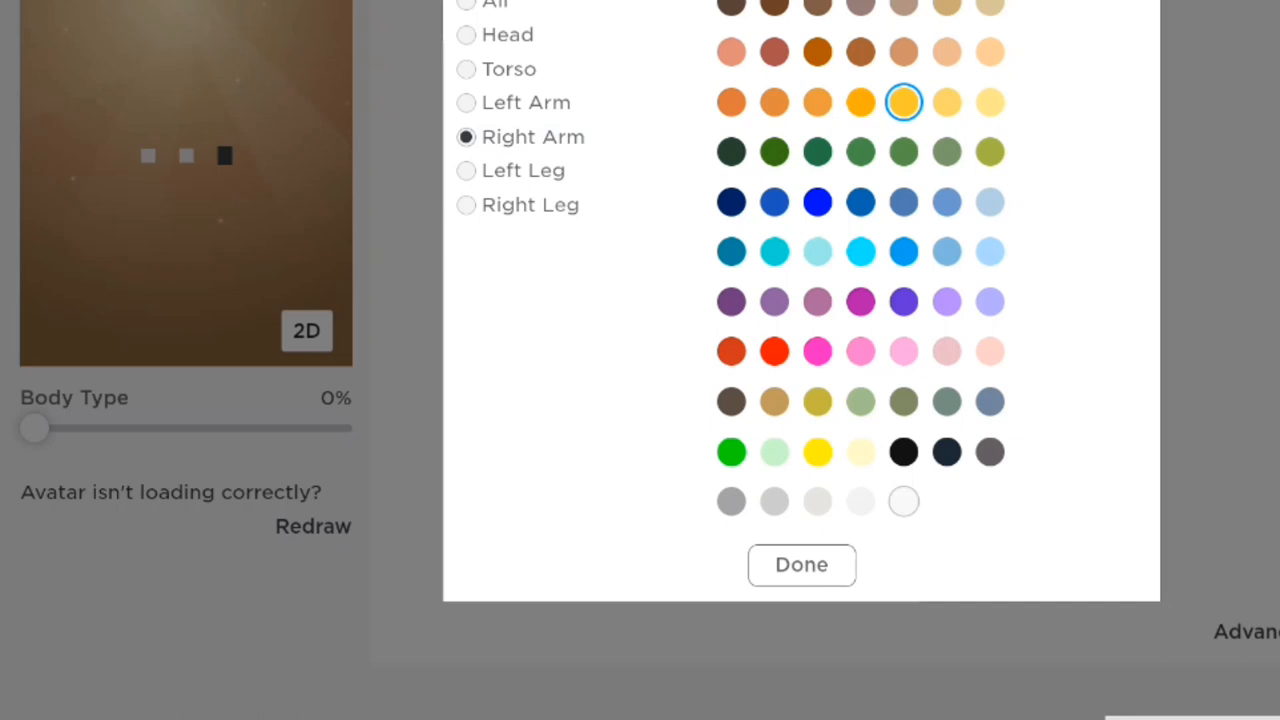
click(466, 170)
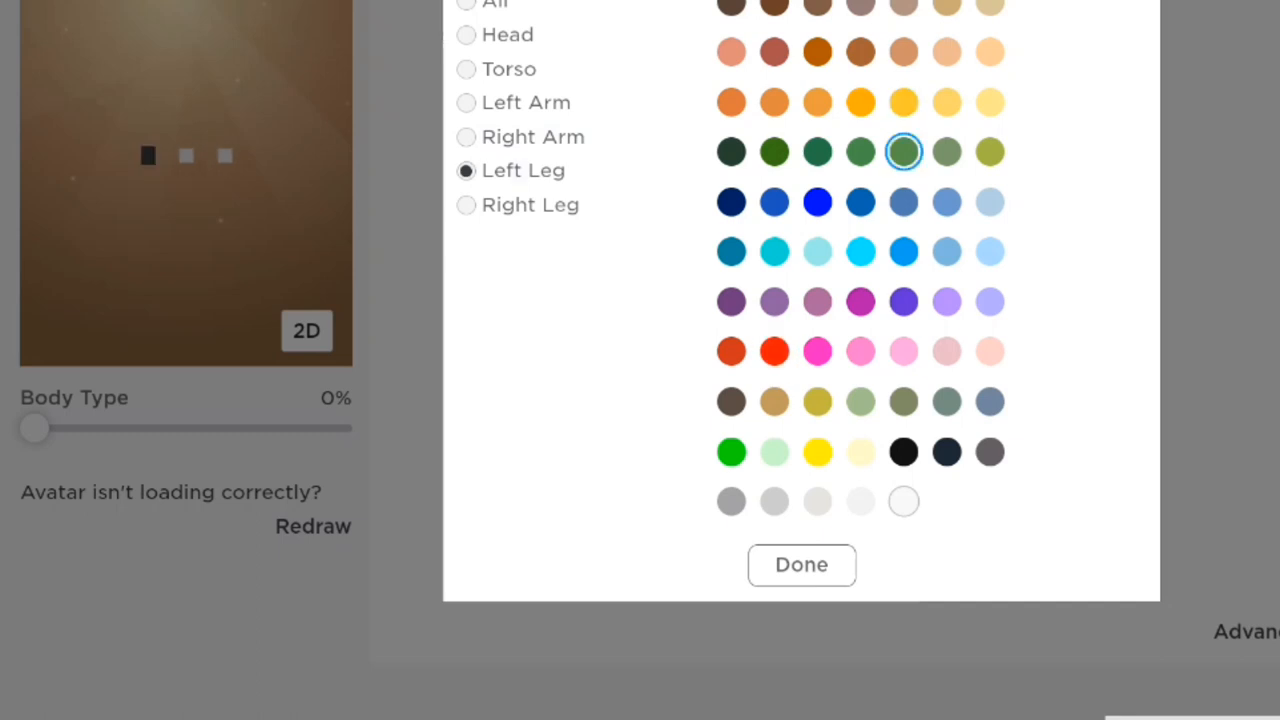
click(464, 204)
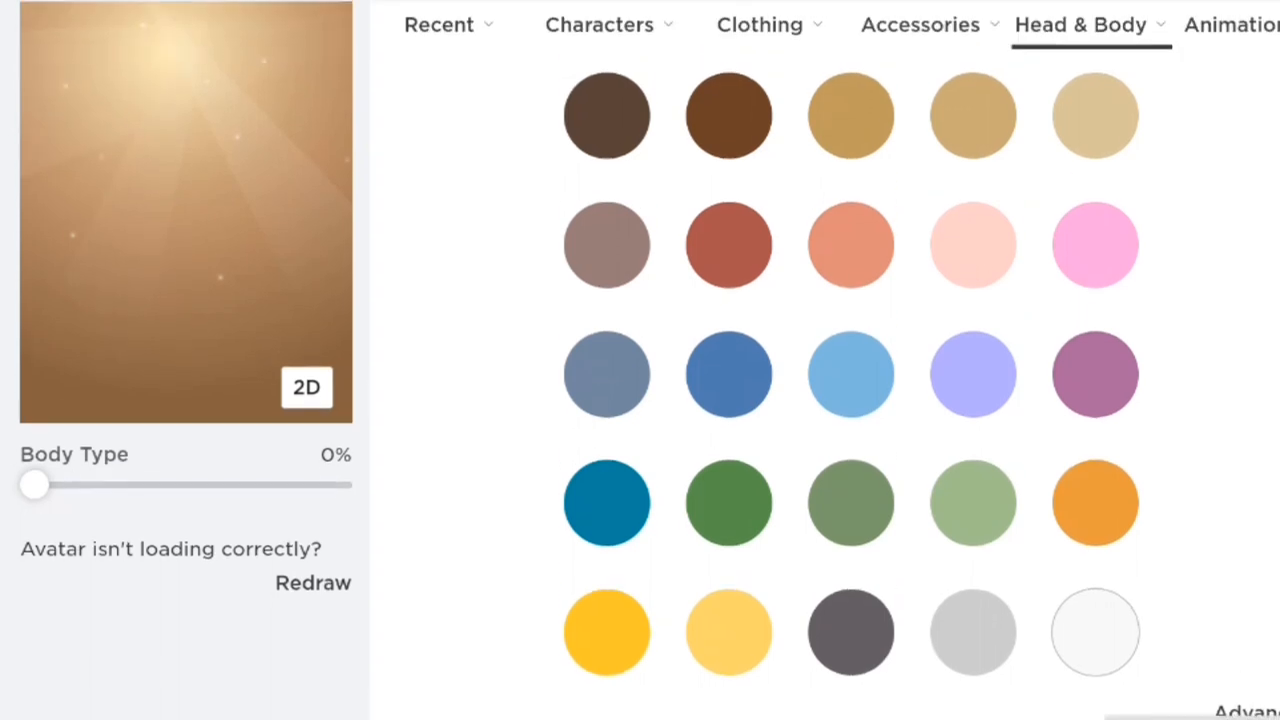
scroll(down, 3)
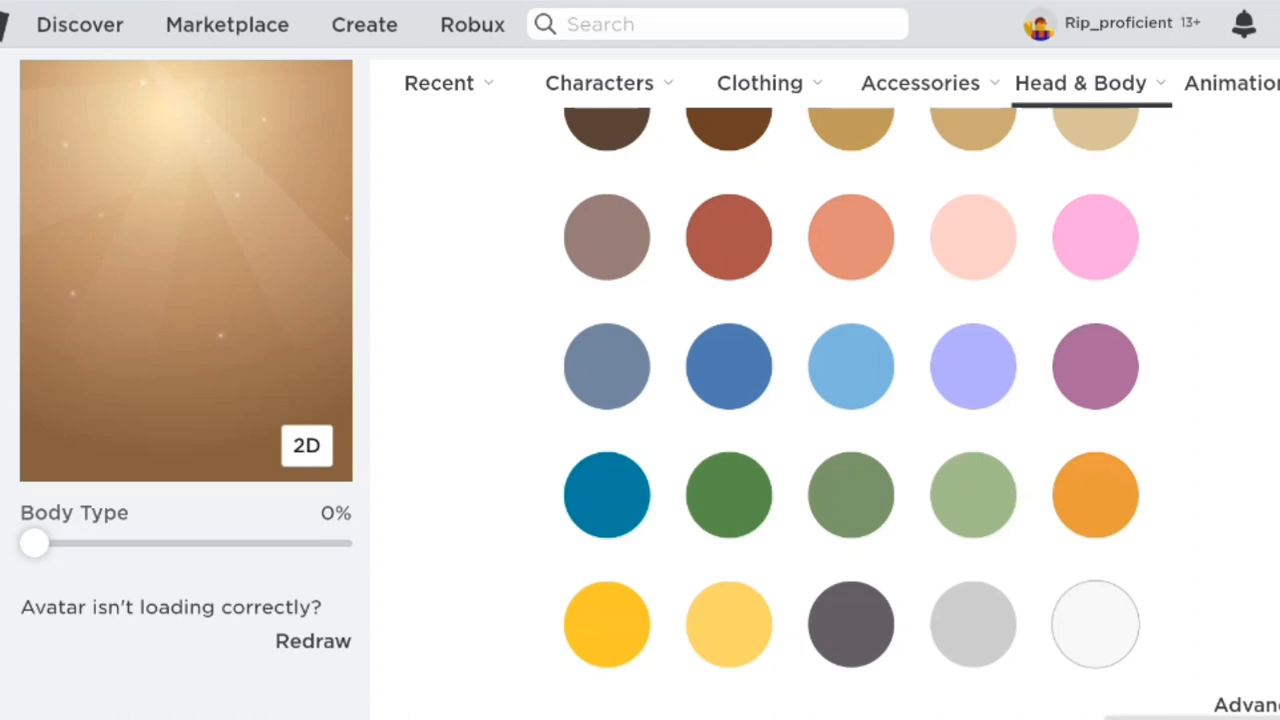